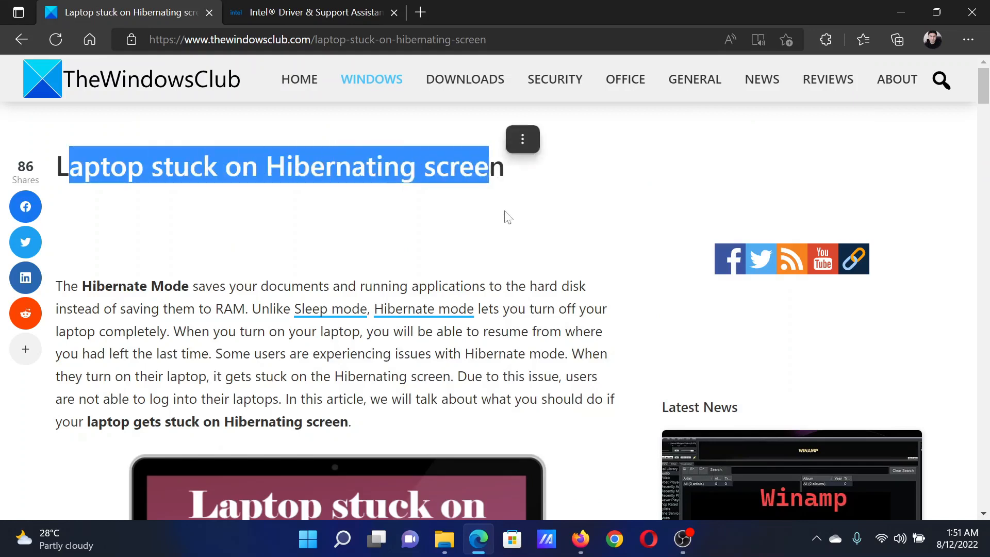
Step: Scroll past the residual-electricity and battery-drain steps to the Power Troubleshooter section
{"action": "scroll", "scroll_direction": "down", "scroll_amount": 3}
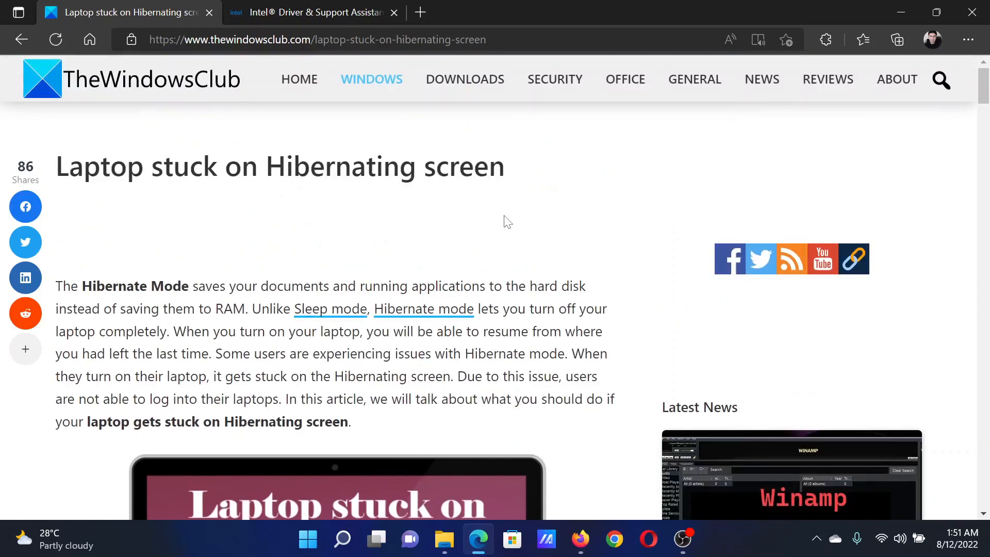
{"action": "scroll", "scroll_direction": "down", "scroll_amount": 3}
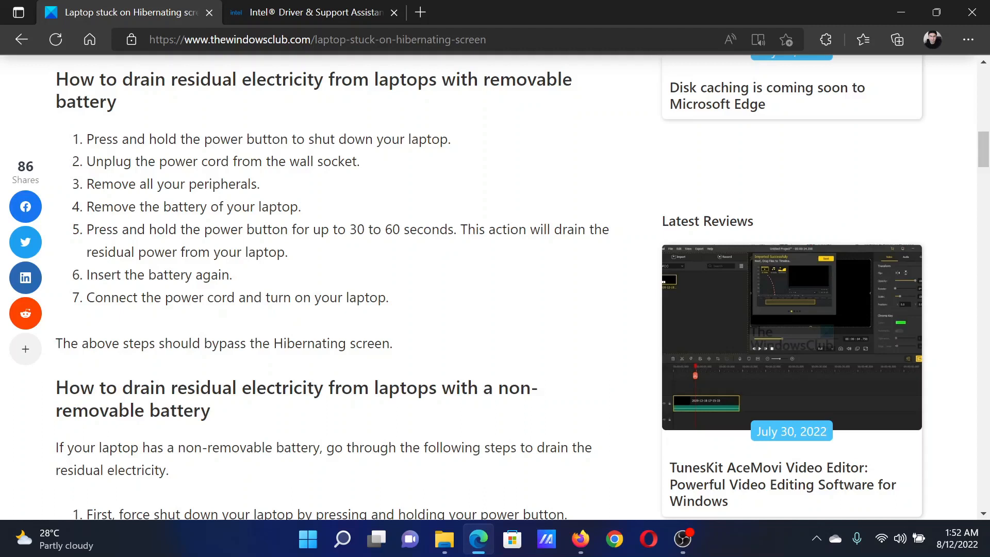
{"action": "scroll", "scroll_direction": "down", "scroll_amount": 3}
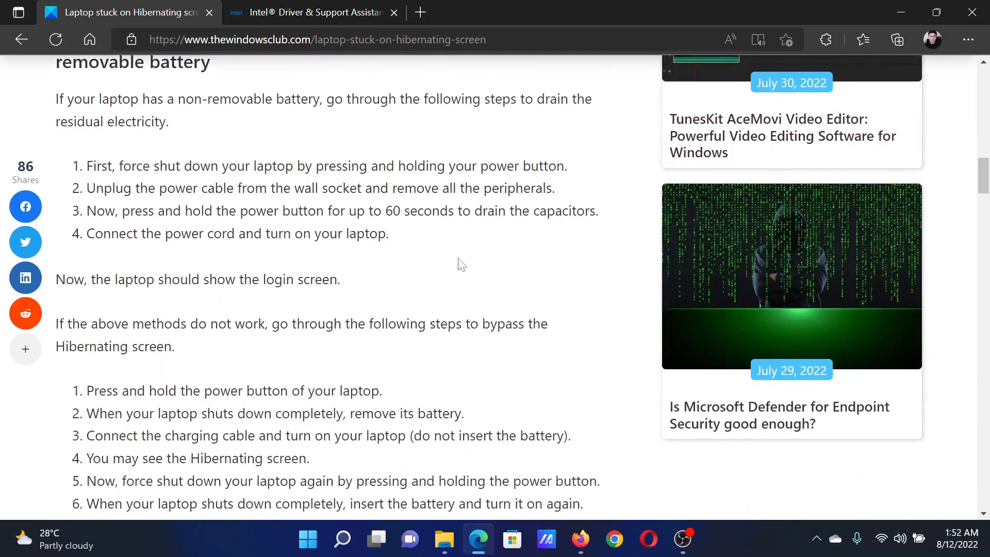
{"action": "scroll", "scroll_direction": "down", "scroll_amount": 3}
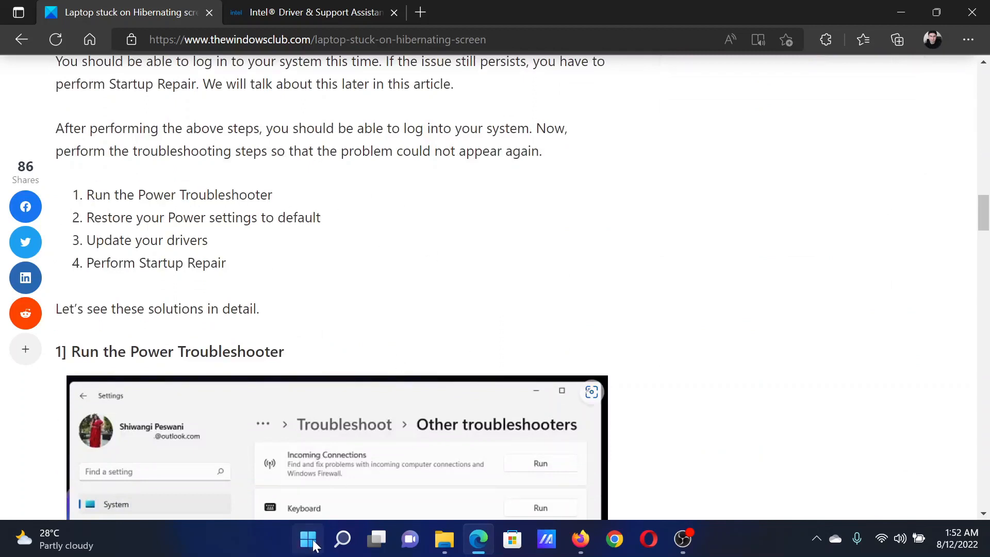
{"action": "left_click", "coordinate": [307, 540]}
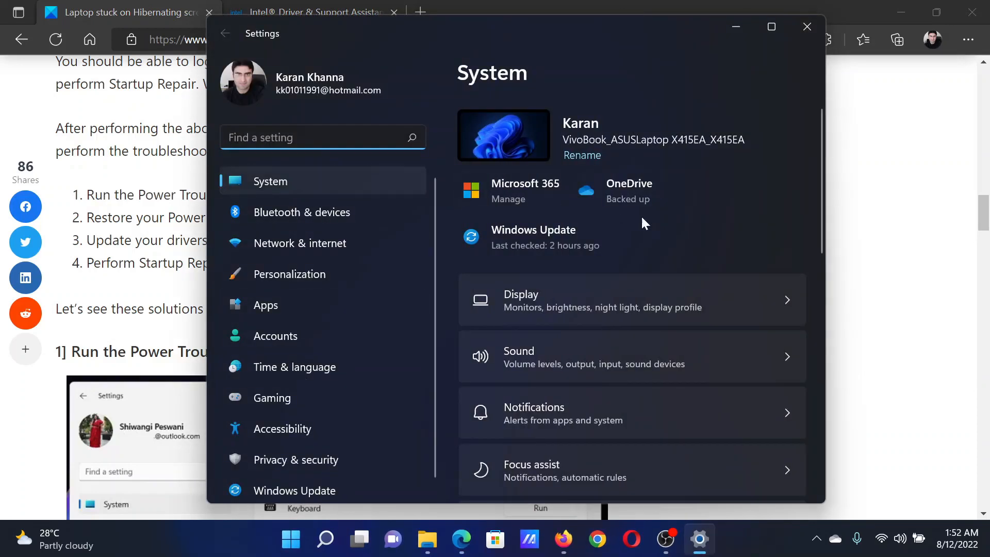
{"action": "scroll", "scroll_direction": "down", "scroll_amount": 3}
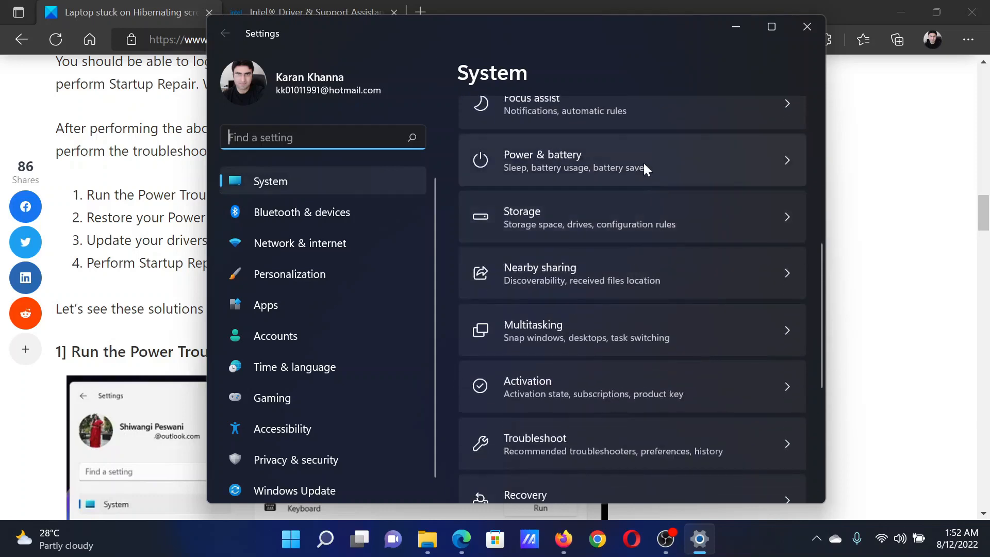
{"action": "left_click", "coordinate": [535, 444]}
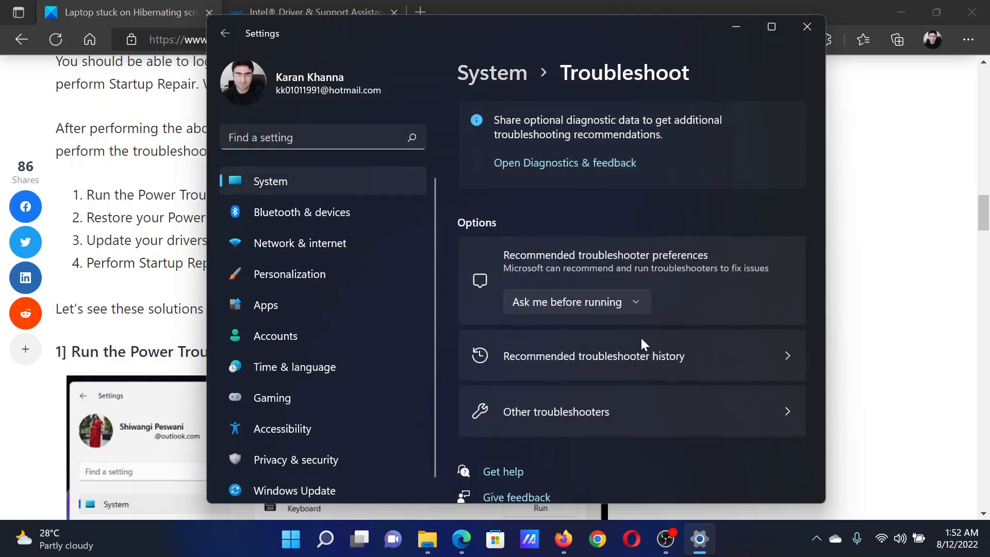
{"action": "left_click", "coordinate": [556, 411]}
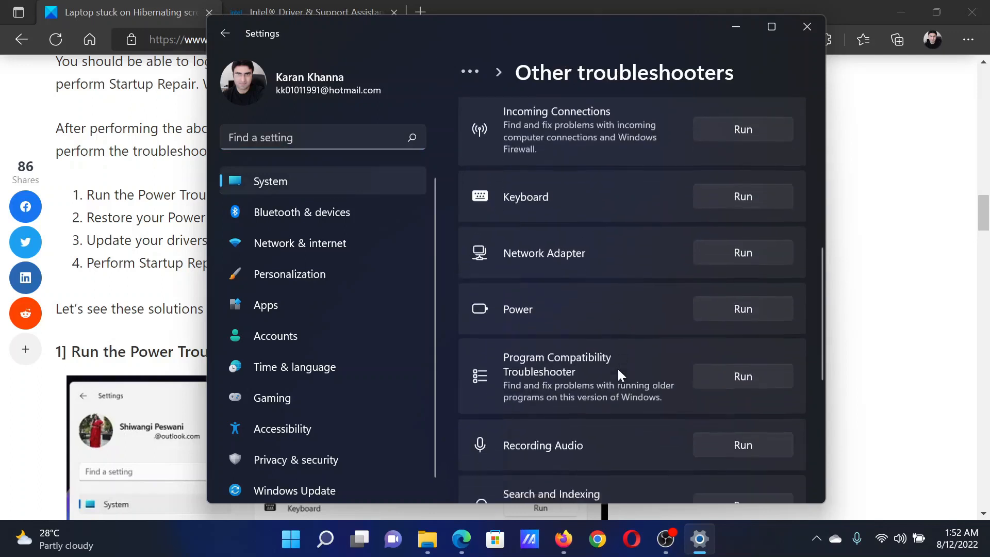
{"action": "scroll", "scroll_direction": "down", "scroll_amount": 3}
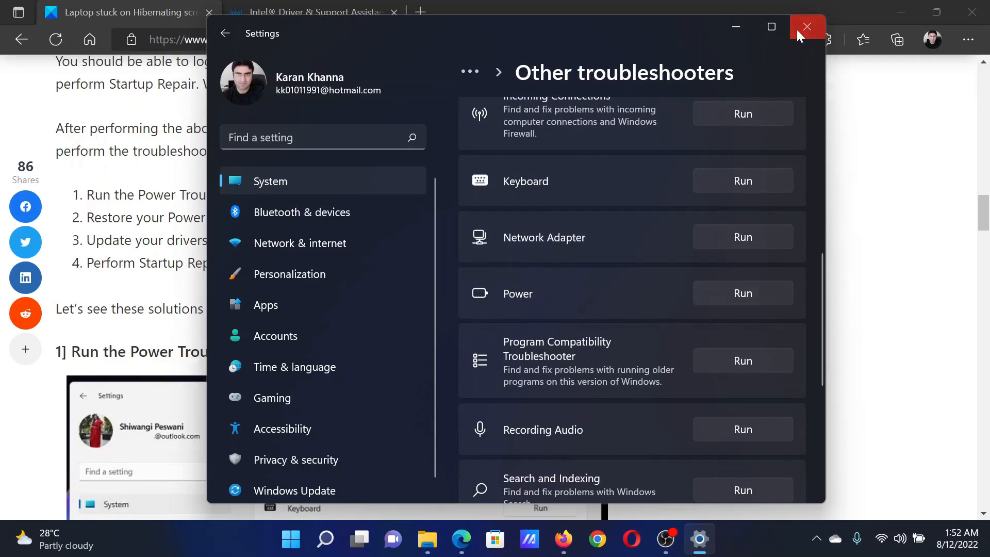
{"action": "left_click", "coordinate": [807, 27]}
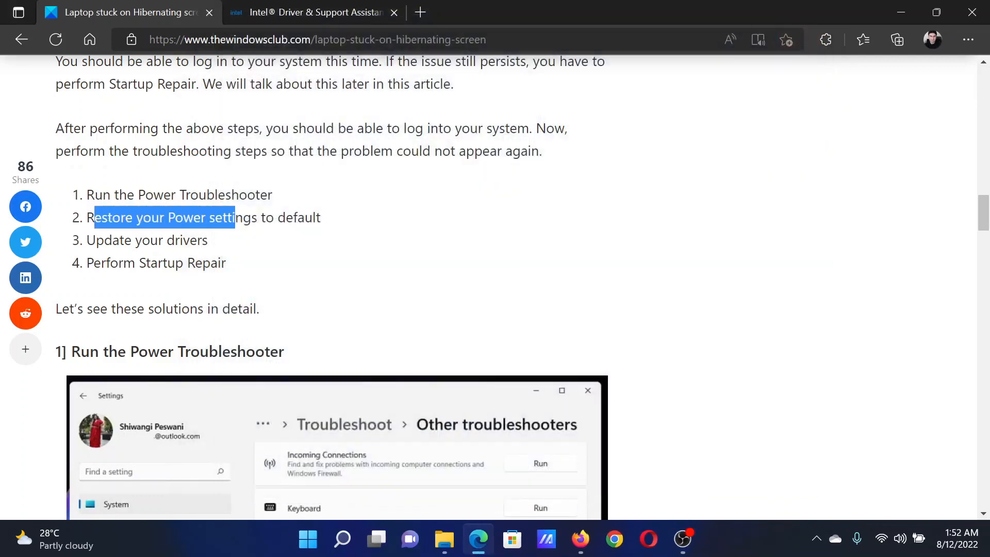
Step: Run powercfg.cpl to bring up Power Options with the Balanced and ASUS Recommended plans
{"action": "left_click", "coordinate": [474, 262]}
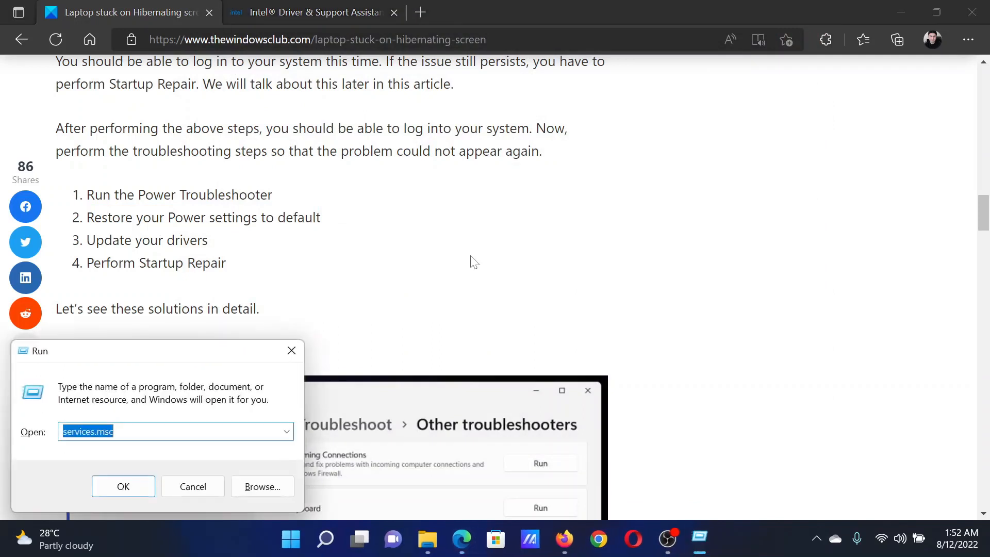
{"action": "type", "text": "p"}
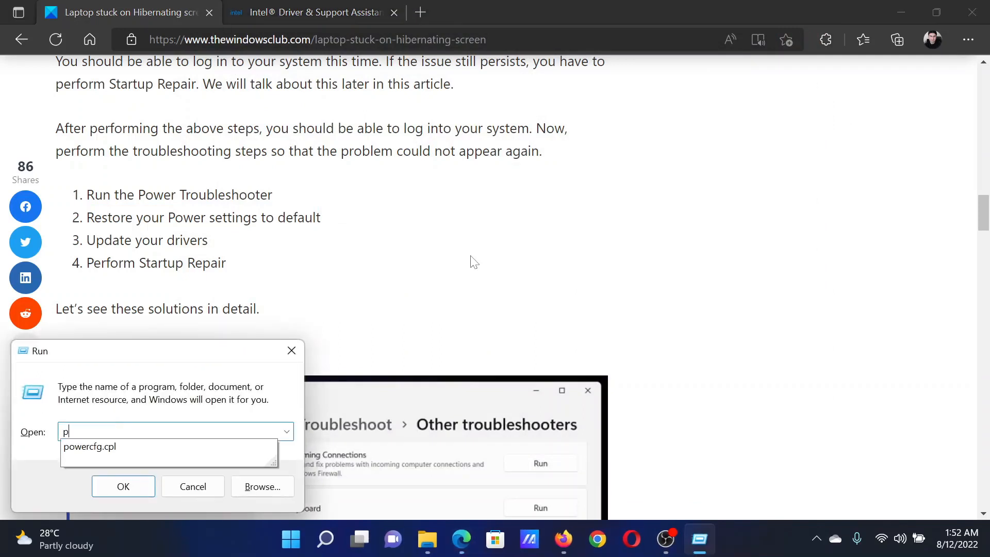
{"action": "type", "text": "owercfg.cpl"}
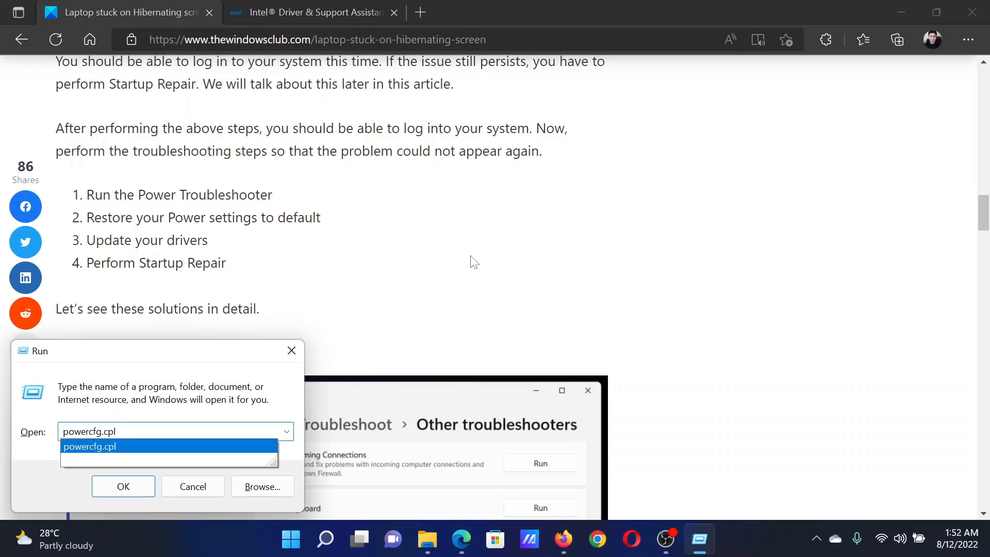
{"action": "left_click", "coordinate": [123, 487]}
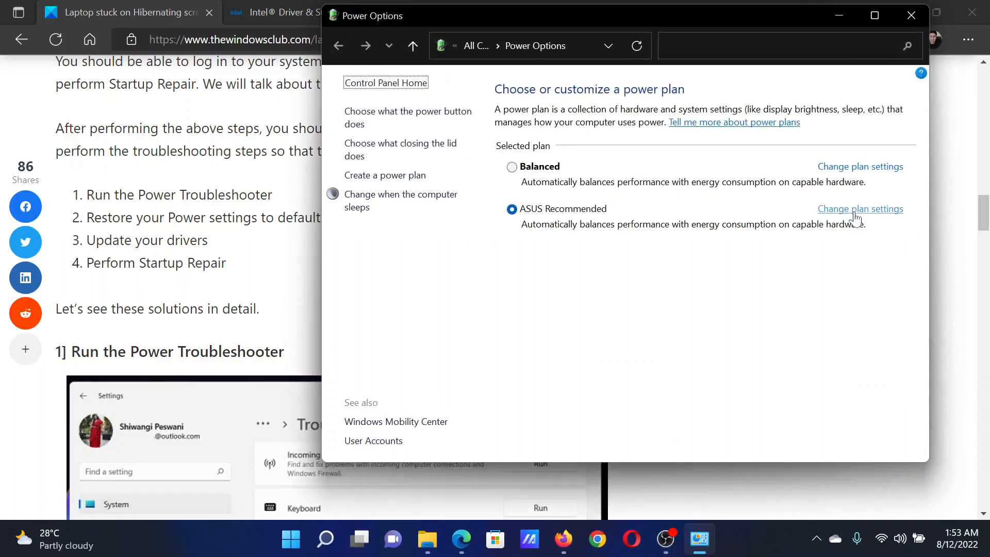
Step: Apply the hard disk timeout, restore ASUS Recommended plan defaults, and close the settings window
{"action": "left_click", "coordinate": [860, 209]}
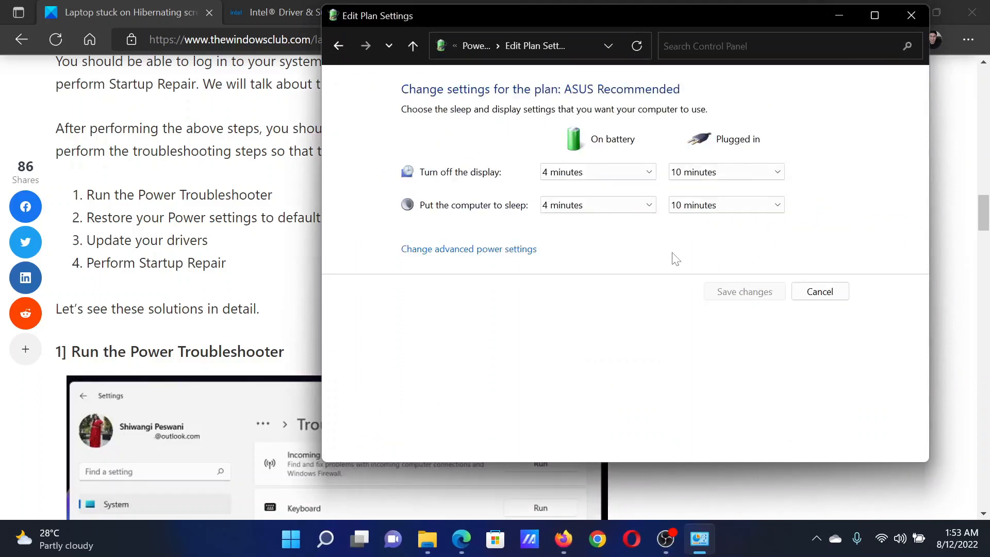
{"action": "mouse_move", "coordinate": [452, 256]}
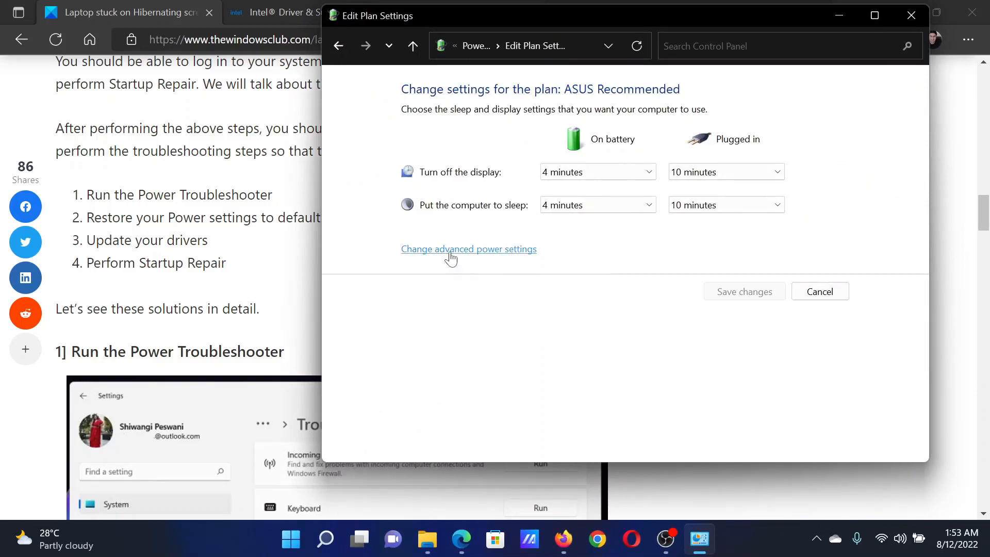
{"action": "left_click", "coordinate": [468, 249]}
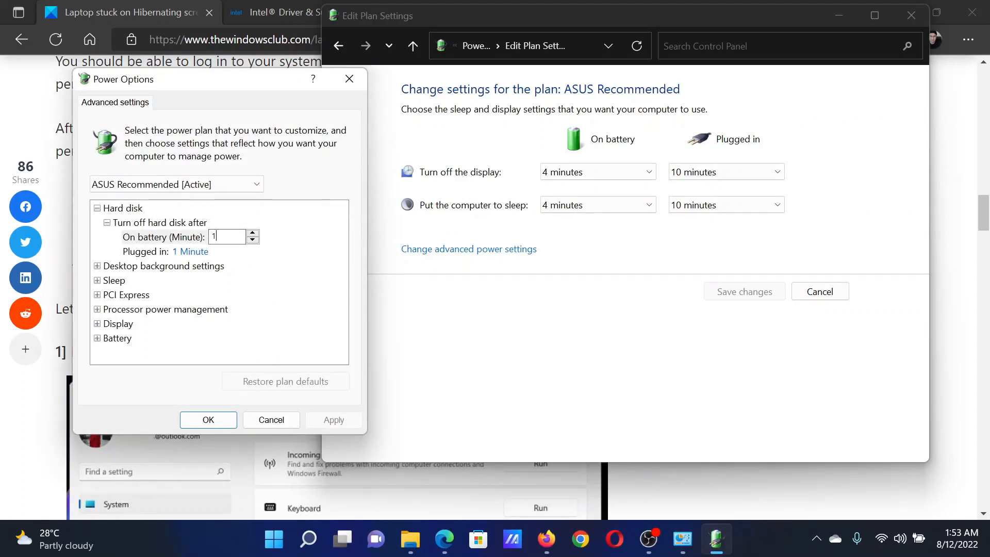
{"action": "left_click", "coordinate": [253, 232]}
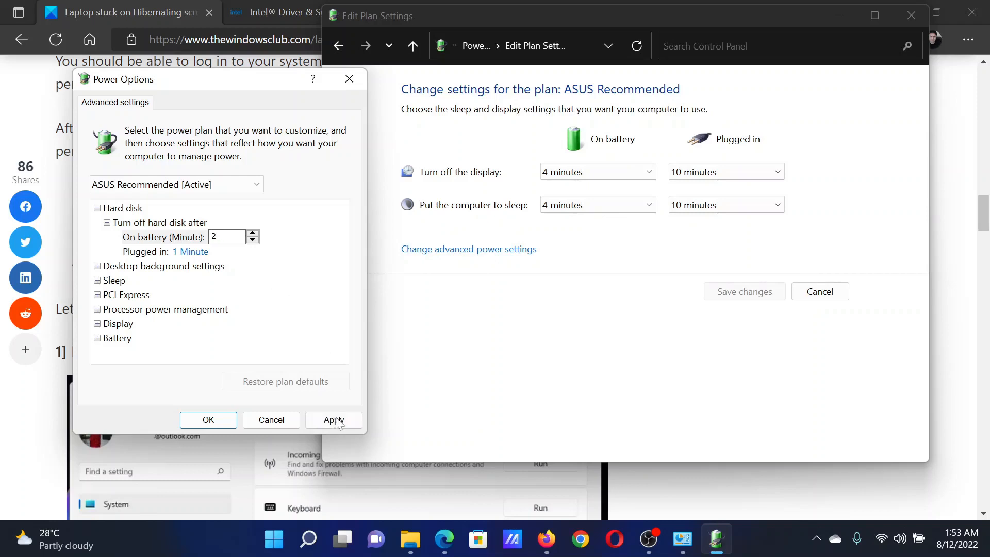
{"action": "mouse_move", "coordinate": [255, 384]}
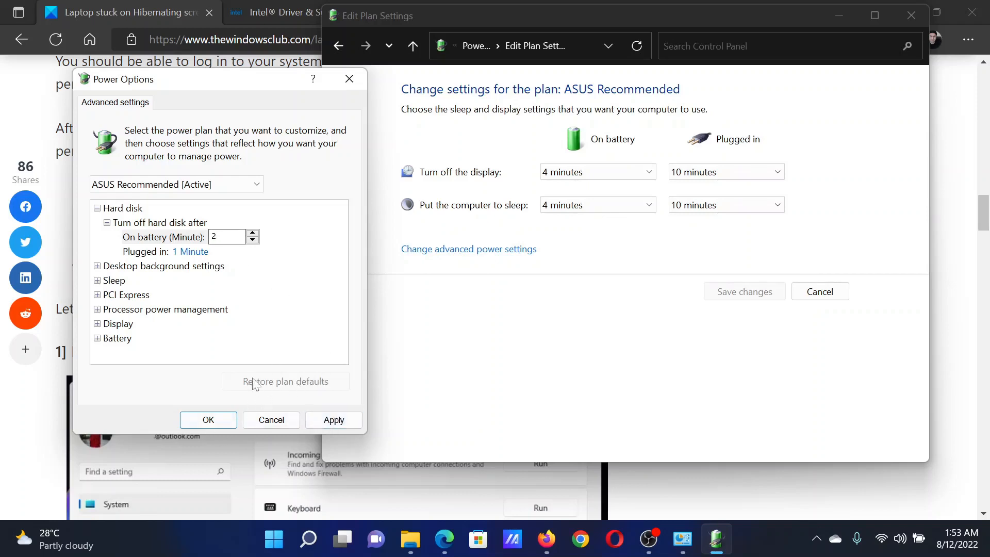
{"action": "left_click", "coordinate": [208, 420]}
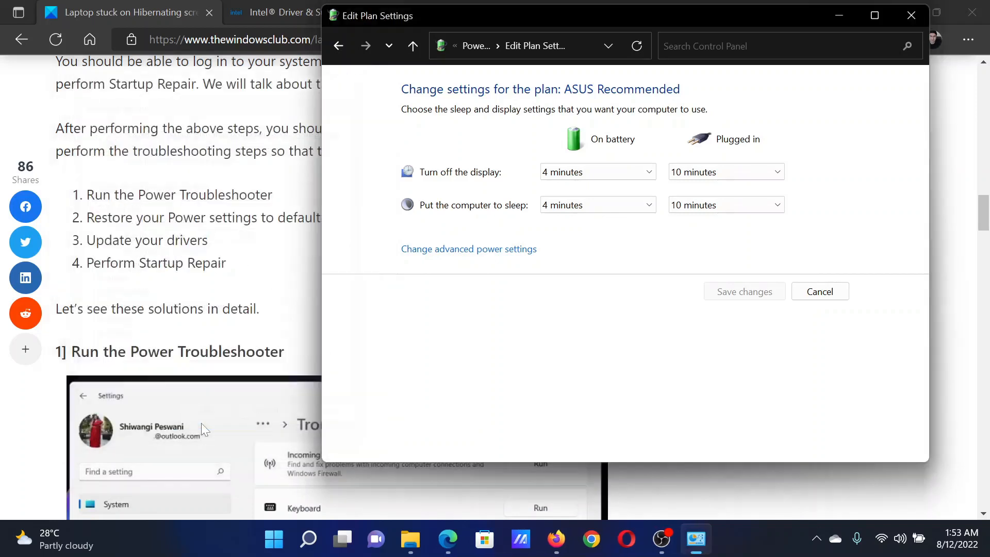
{"action": "left_click", "coordinate": [819, 290]}
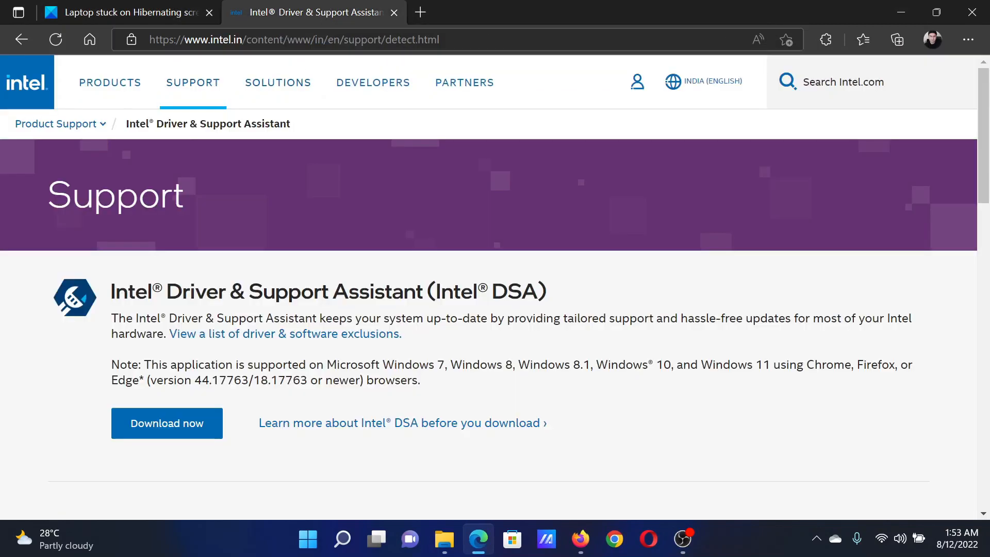
Step: Review Intel's Driver & Support Assistant download page, then return to TheWindowsClub article
{"action": "left_click", "coordinate": [787, 82]}
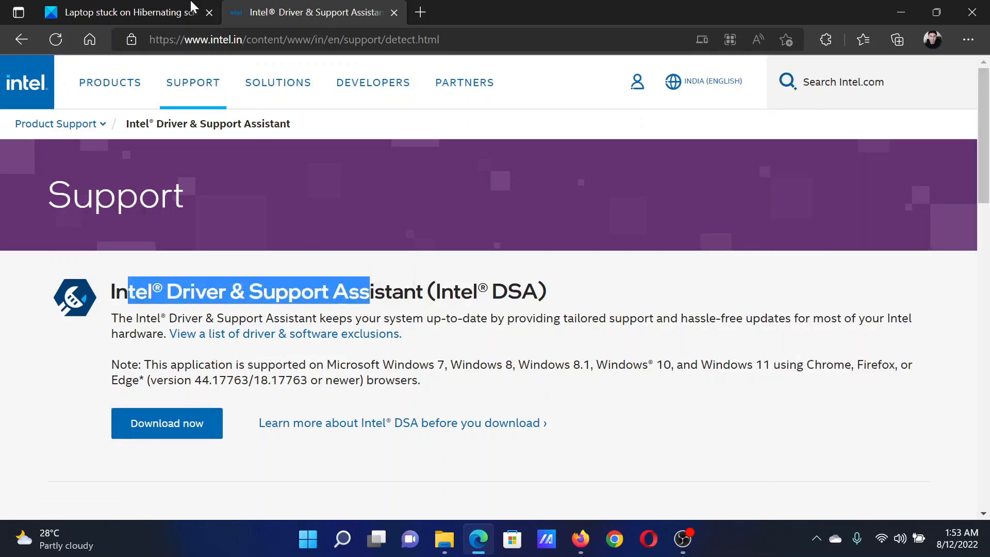
{"action": "left_click", "coordinate": [126, 12]}
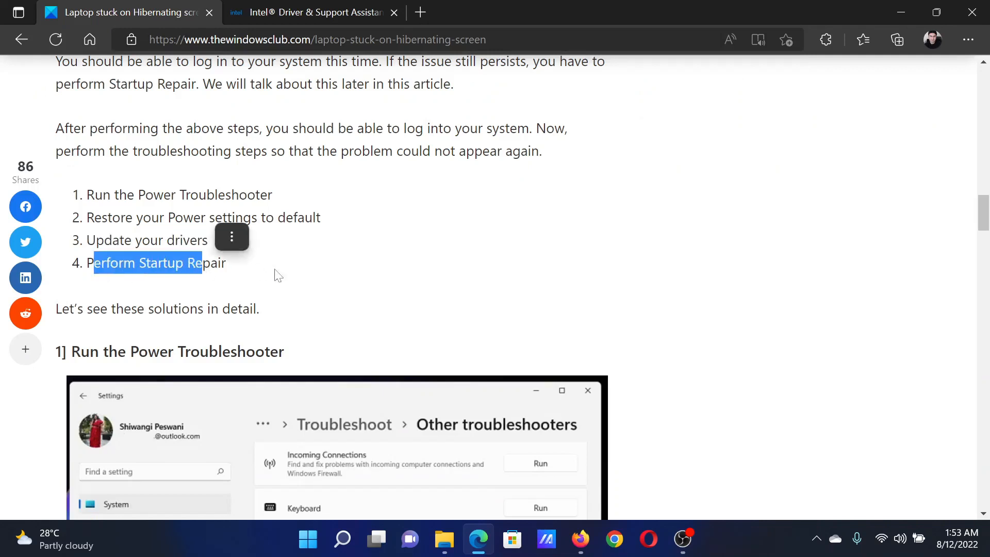
Step: Deselect the Perform Startup Repair text and scroll up to the article's title
{"action": "left_click", "coordinate": [306, 279]}
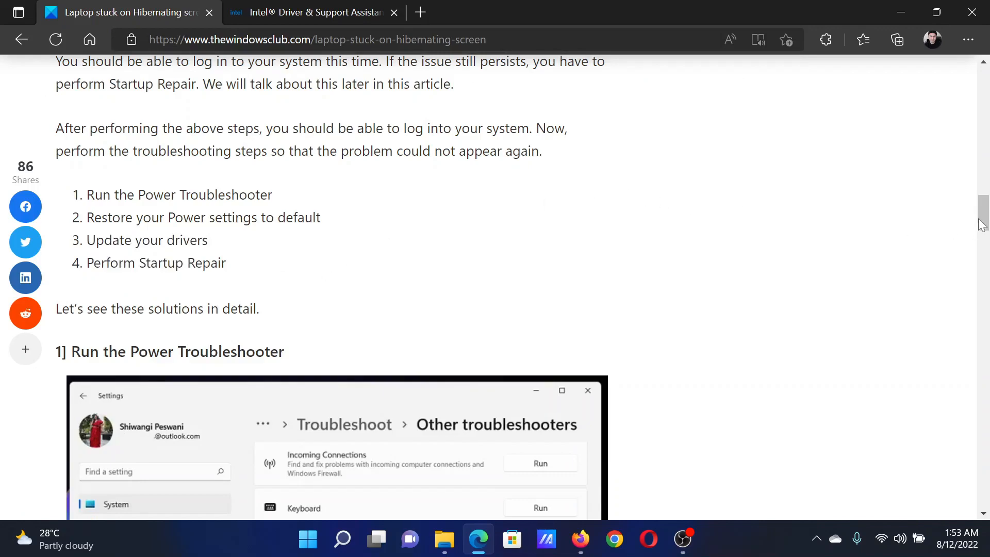
{"action": "scroll", "scroll_direction": "up", "scroll_amount": 3}
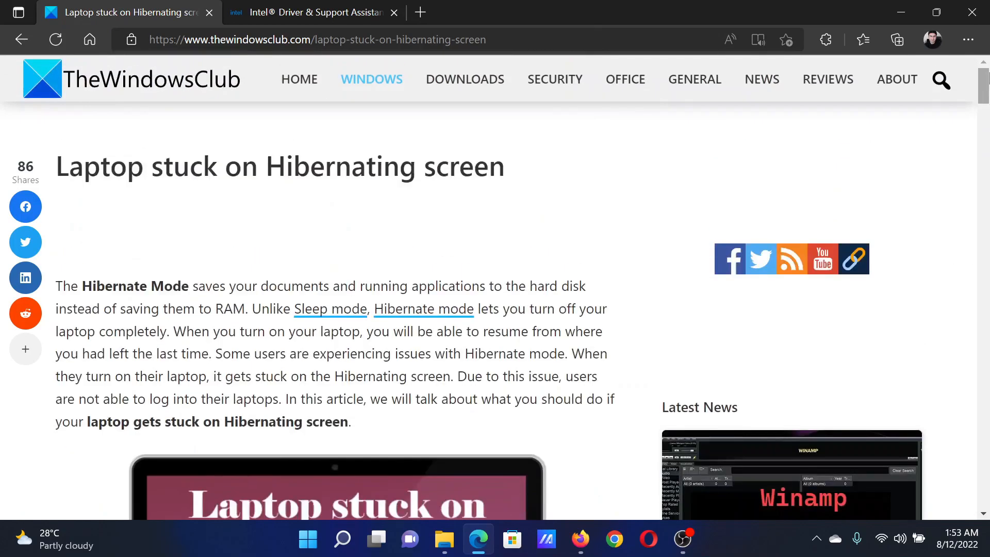
{"action": "mouse_move", "coordinate": [612, 210]}
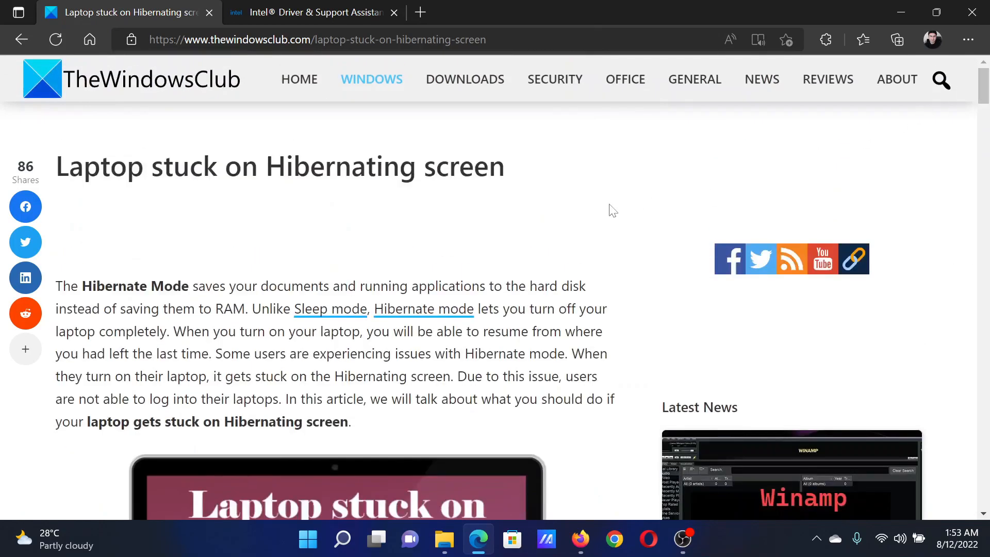